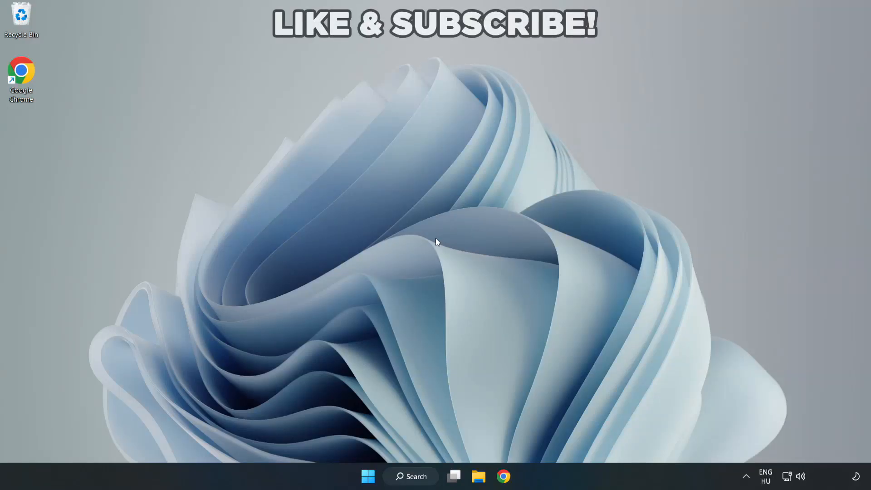
mouse_move(436, 246)
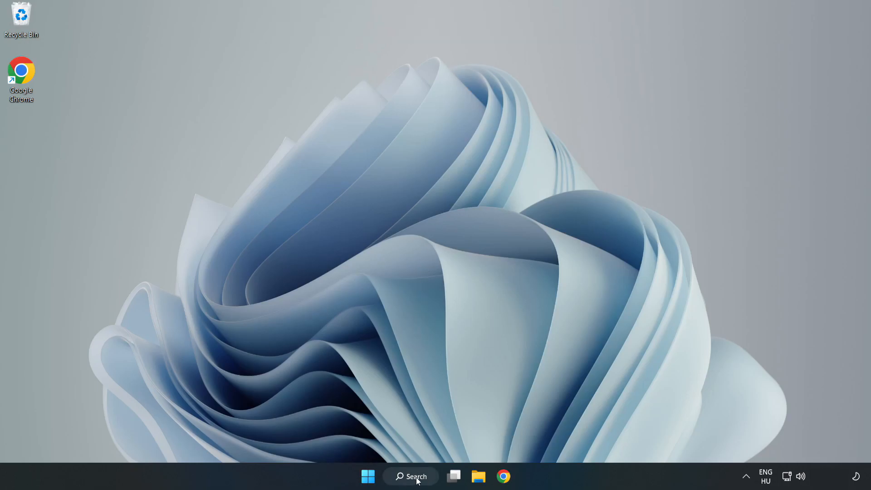
Search Windows for 'device manager' and launch Device Manager from the results
click(410, 476)
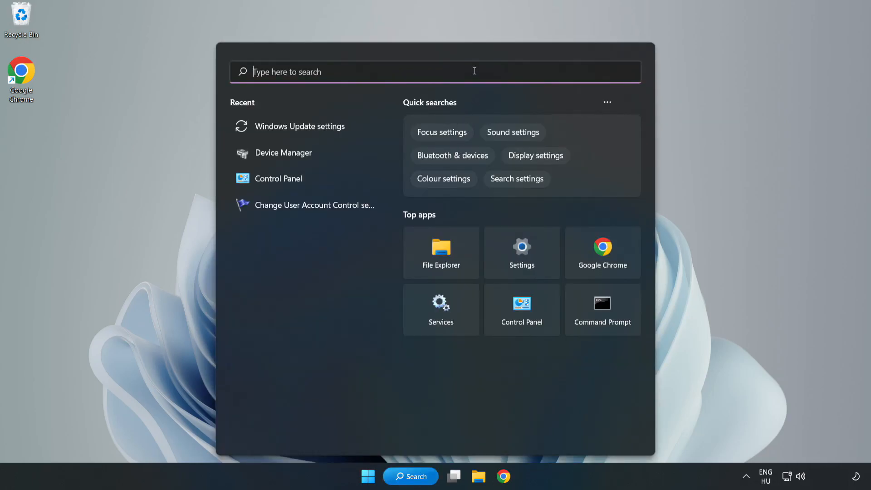
text(device)
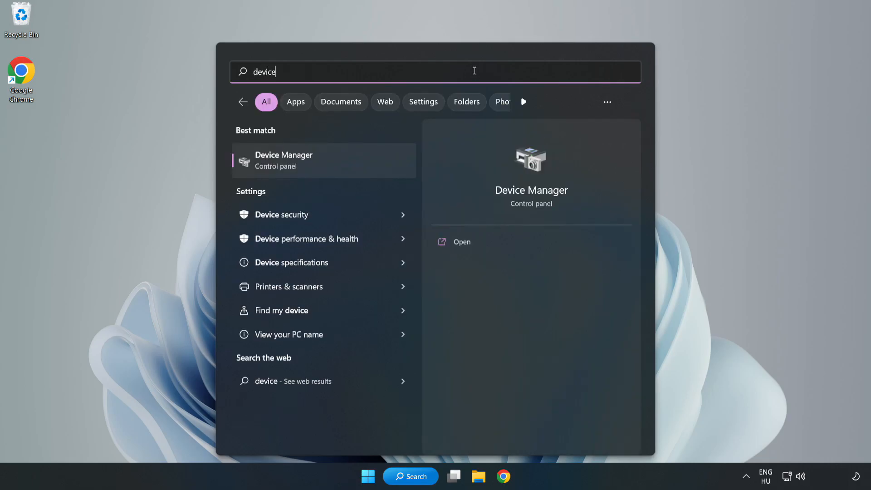
text(manager)
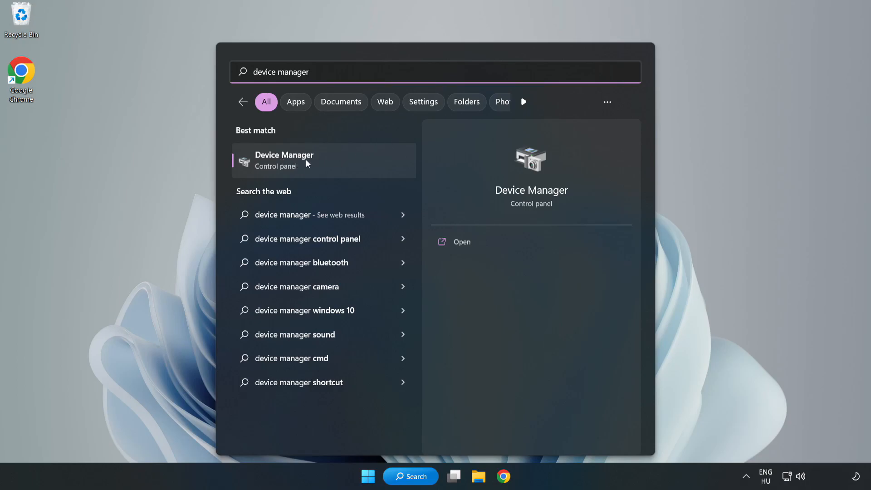
click(323, 161)
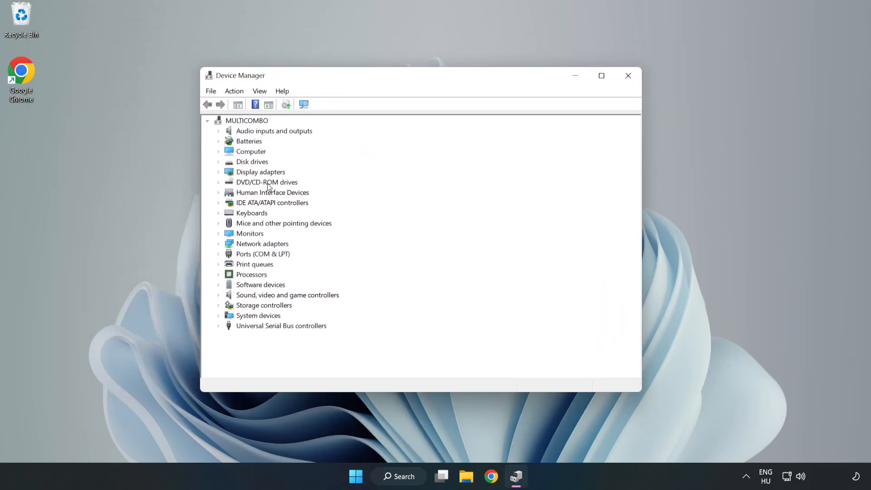
Expand Display adapters and bring up the context menu for VMware SVGA 3D
click(260, 171)
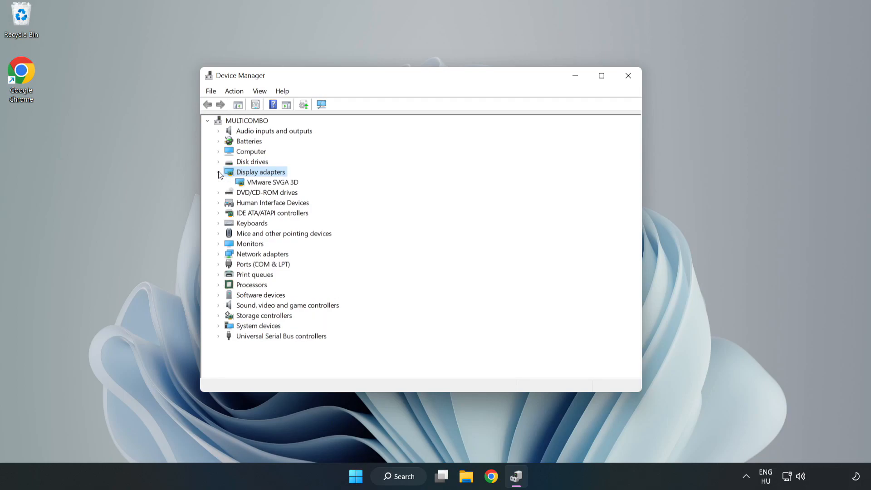
click(272, 181)
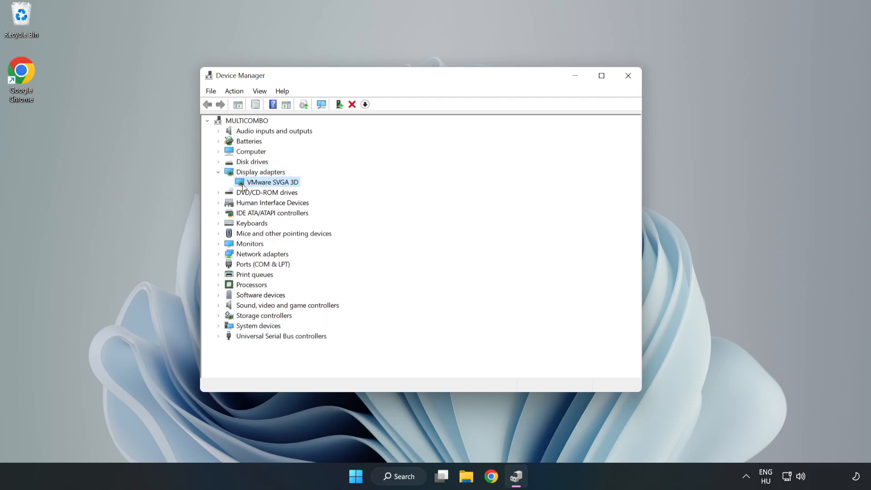
right_click(271, 181)
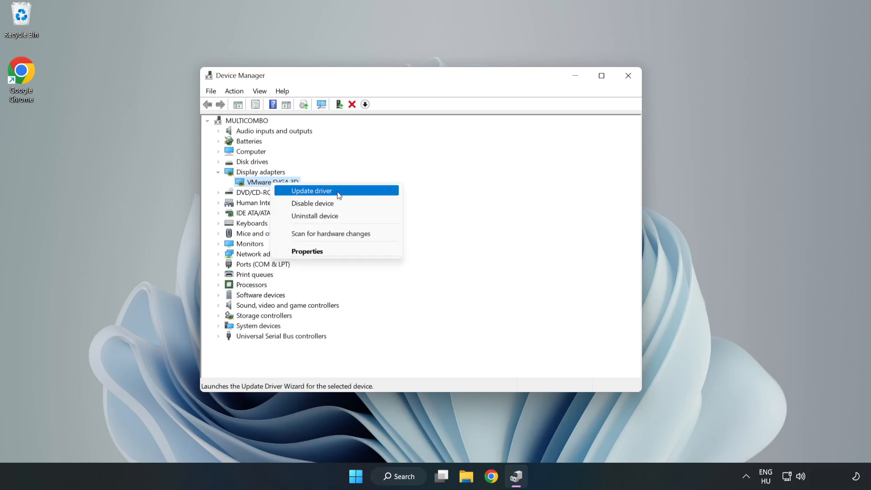
Run an automatic driver search for VMware SVGA 3D, dismiss the result, and close Device Manager
click(311, 190)
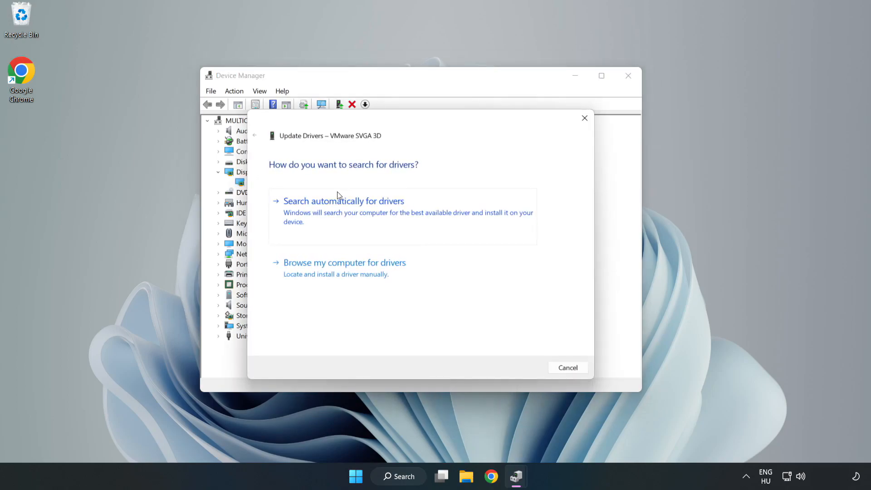
mouse_move(438, 184)
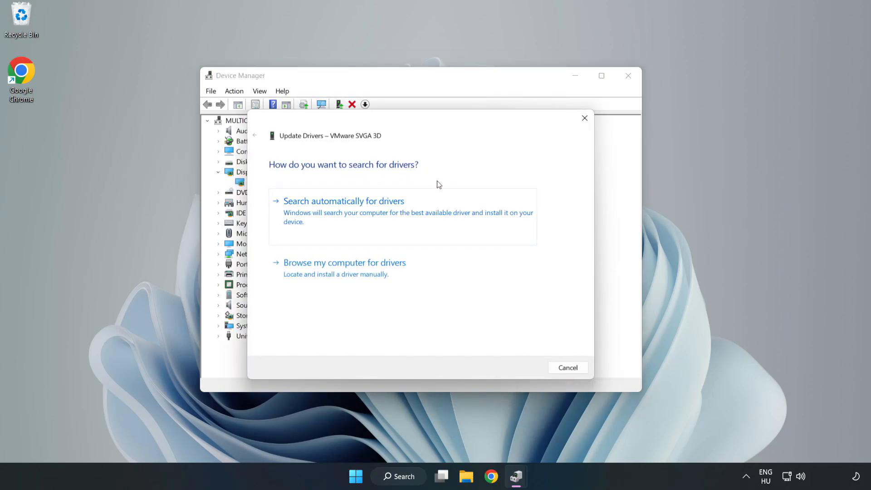
mouse_move(314, 215)
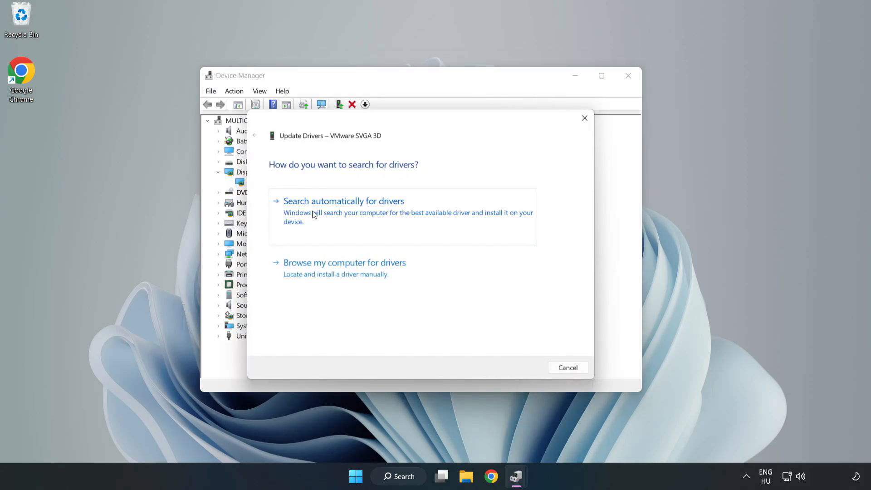
click(343, 200)
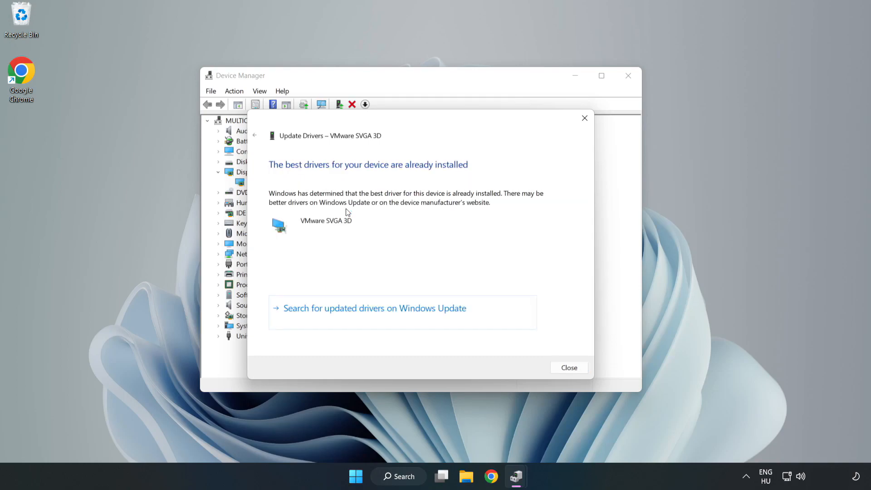
mouse_move(372, 186)
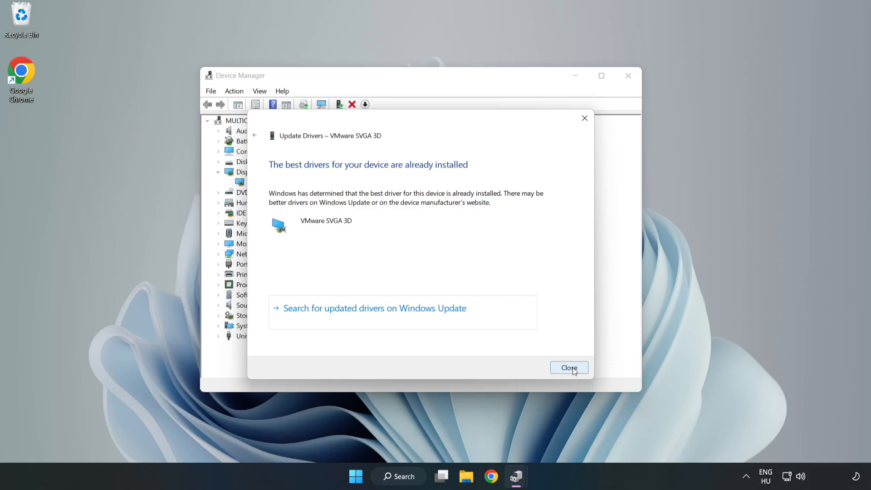
click(569, 368)
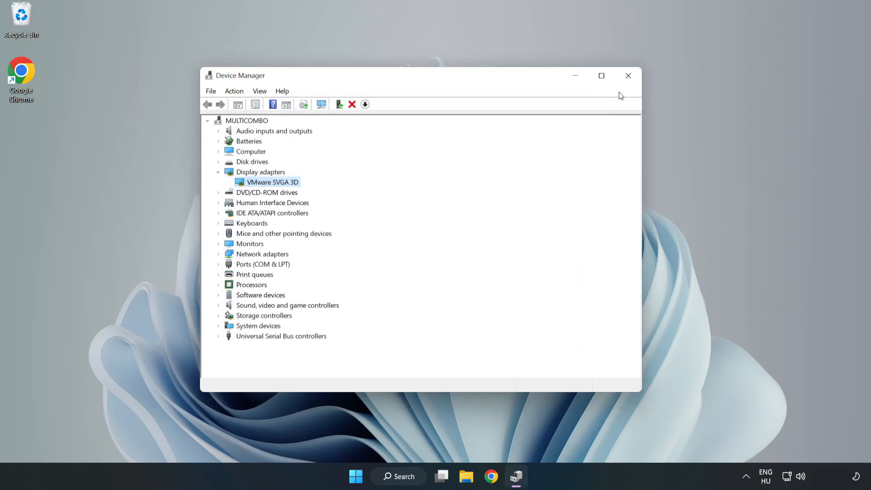
mouse_move(628, 75)
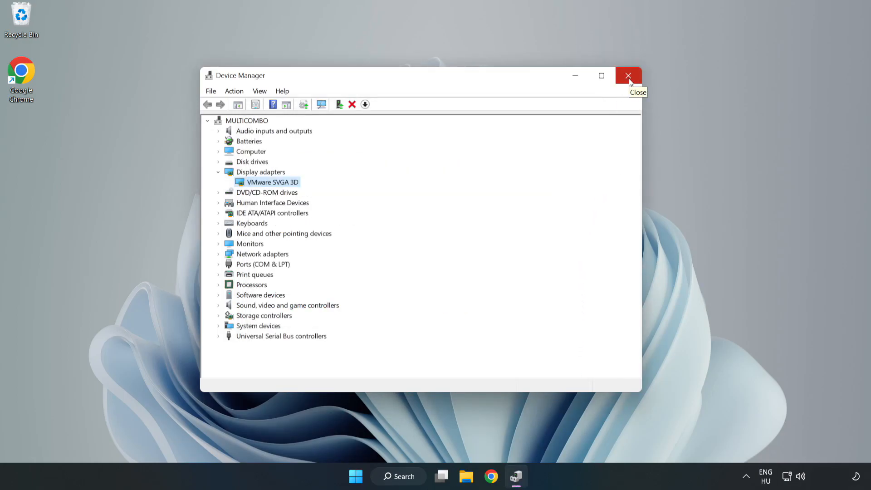
click(628, 76)
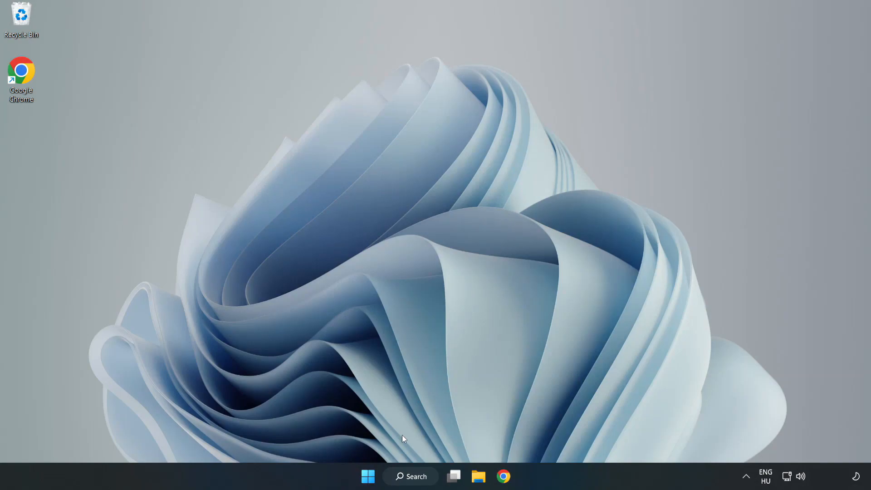
Search Windows for 'updates' to reach the Windows Update settings
click(410, 476)
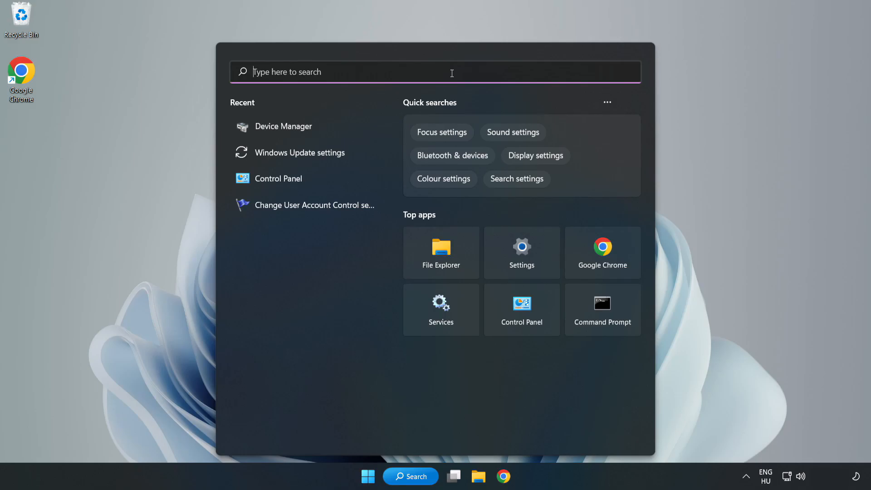
text(update)
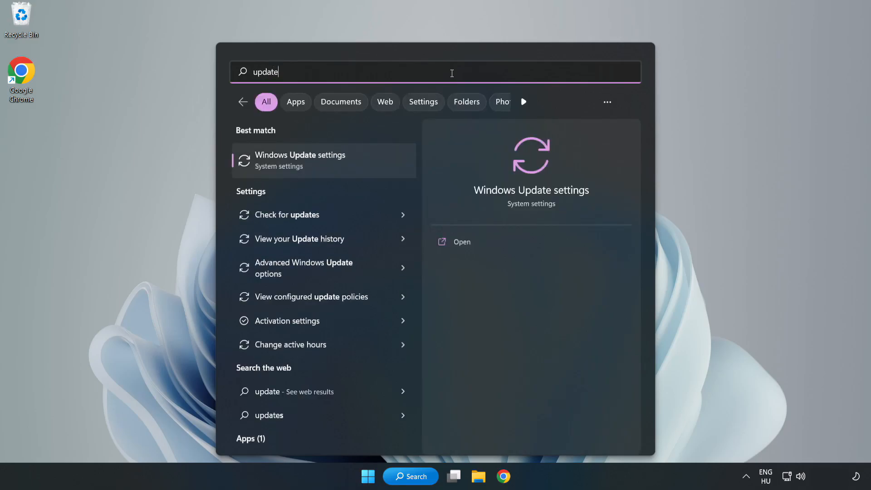
text(s)
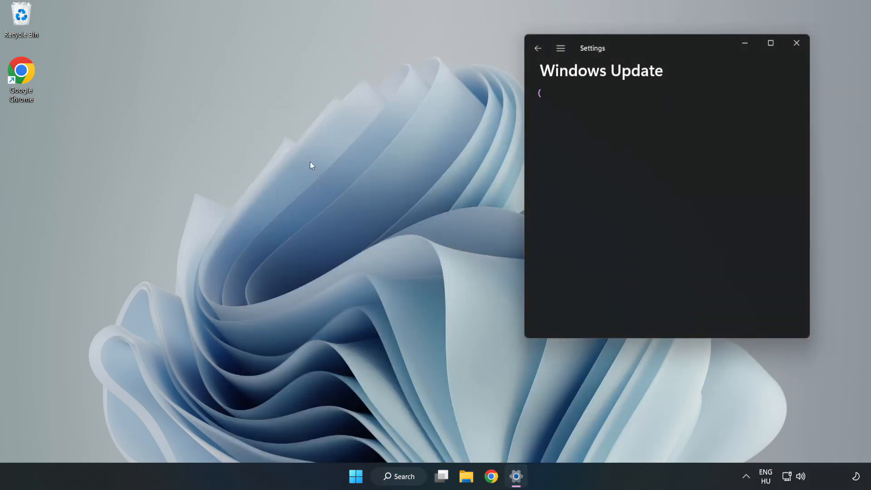
Maximize Settings and run Check for updates on the Windows Update page
click(770, 43)
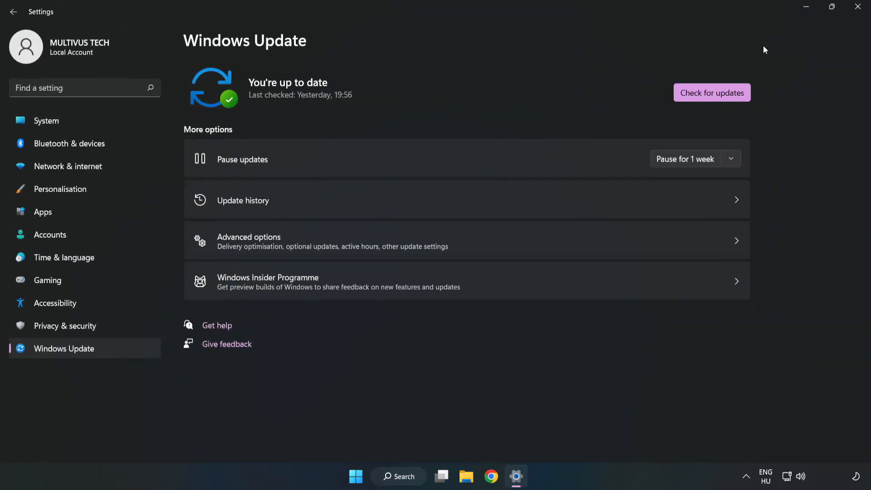
mouse_move(618, 88)
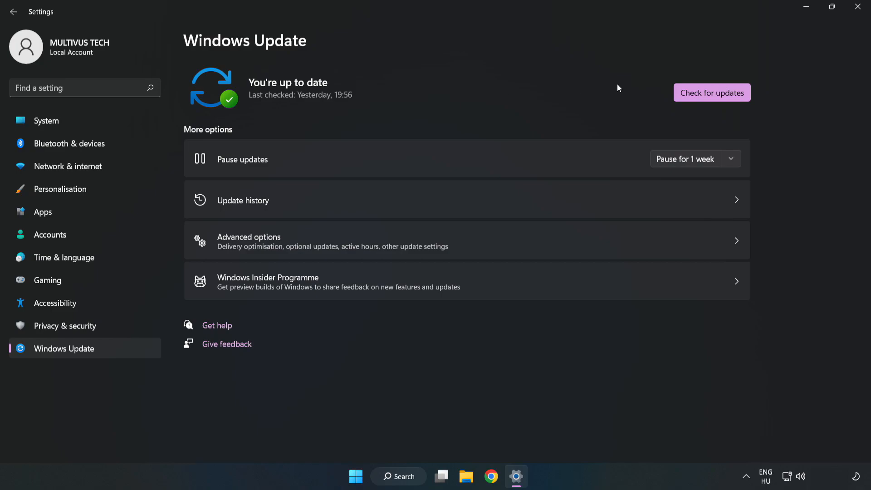
click(711, 93)
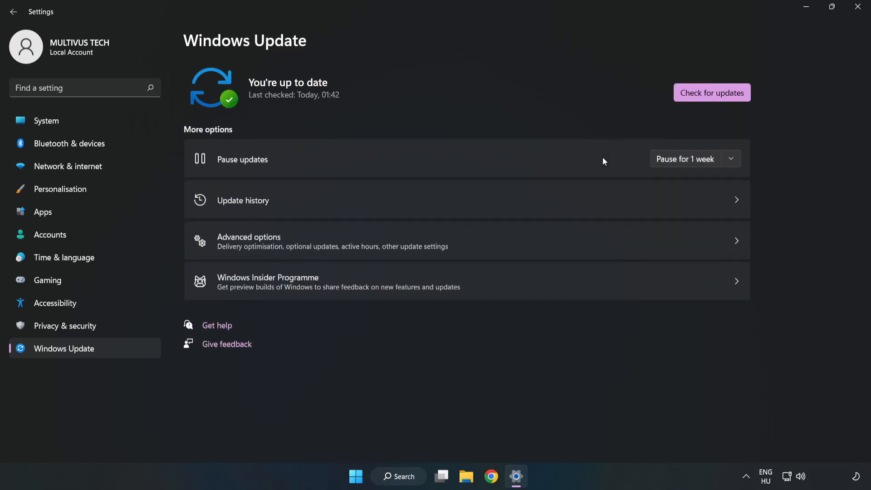
mouse_move(661, 104)
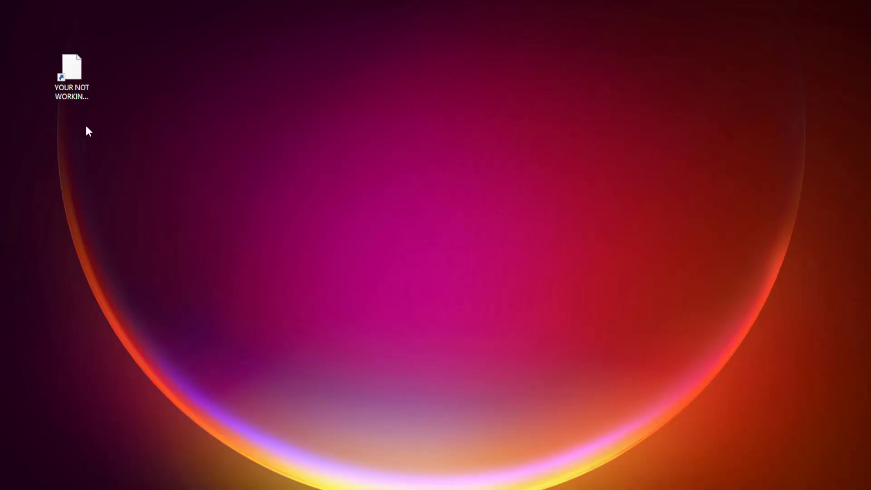
Bring up Properties for the YOUR NOT WORKING APP desktop shortcut
click(71, 73)
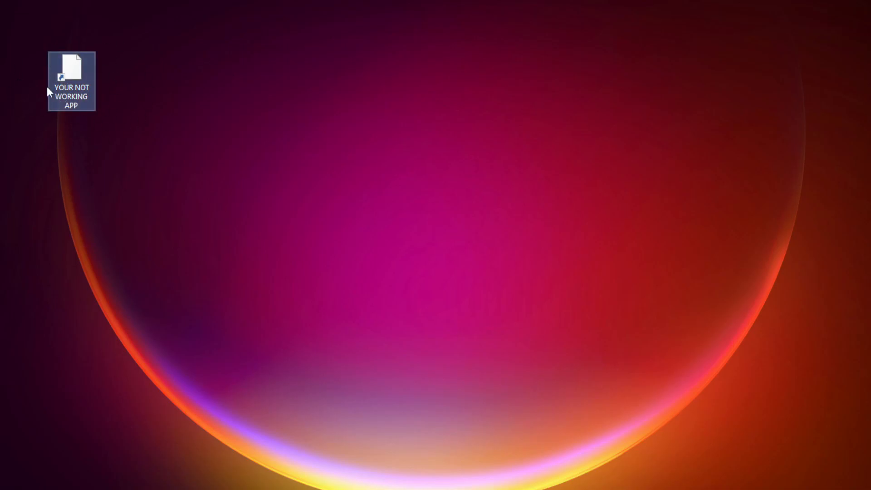
right_click(71, 81)
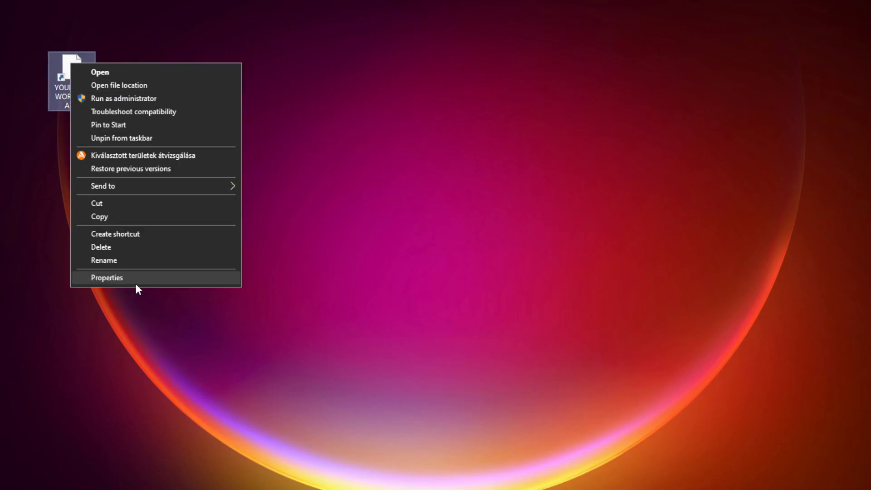
mouse_move(175, 281)
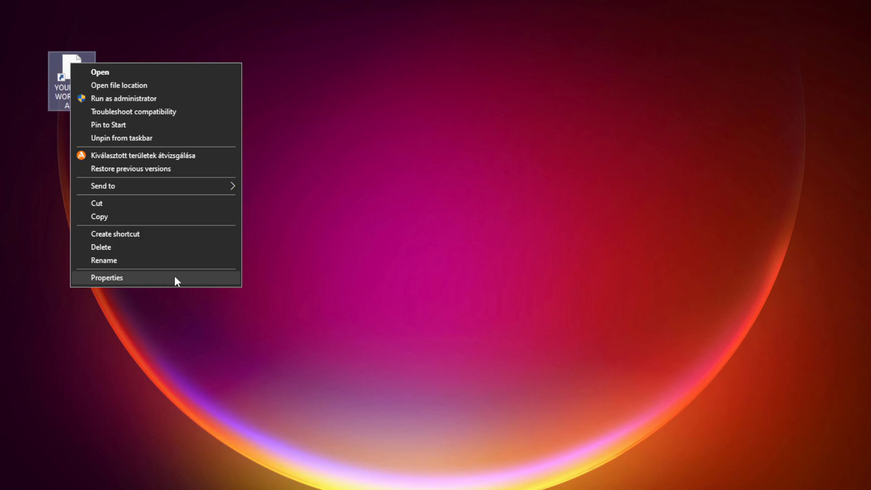
click(107, 277)
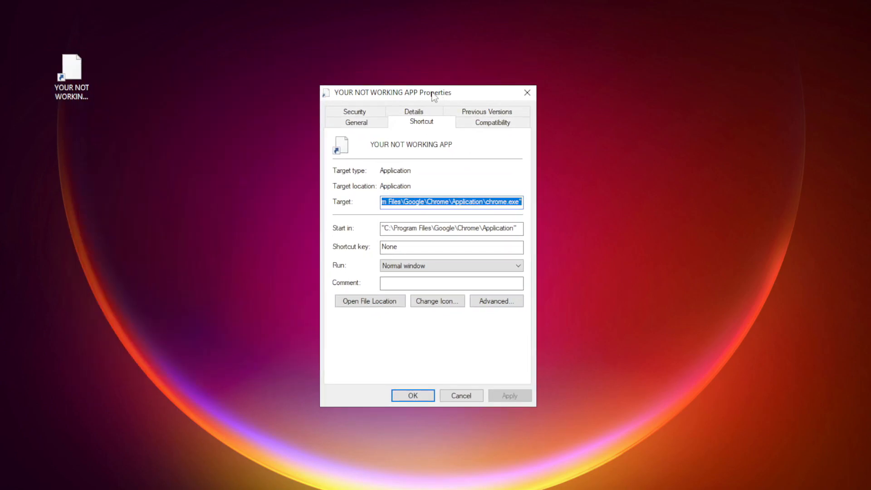
mouse_move(491, 122)
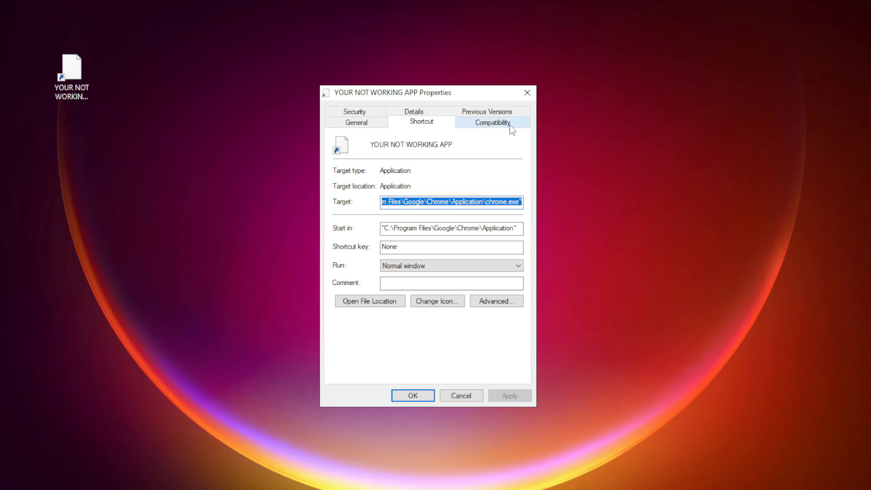
On Compatibility, enable Windows 8 mode, disable fullscreen optimizations, run as administrator, and apply with OK
click(490, 121)
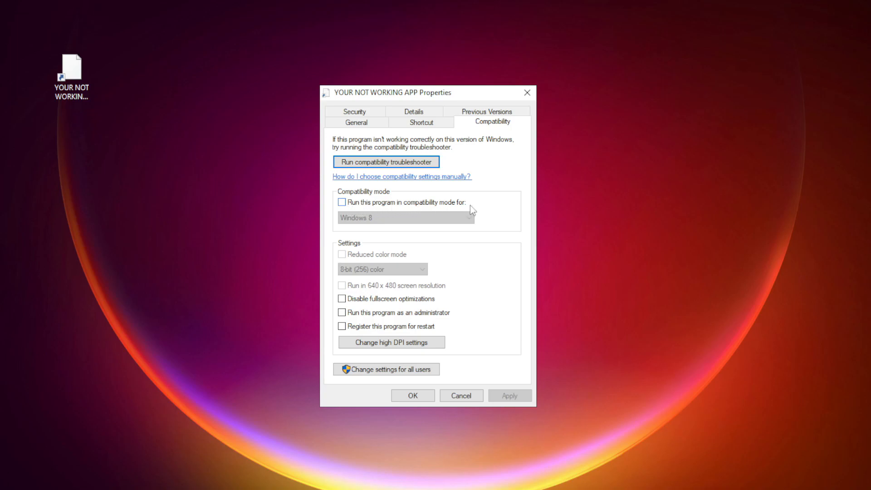
click(342, 203)
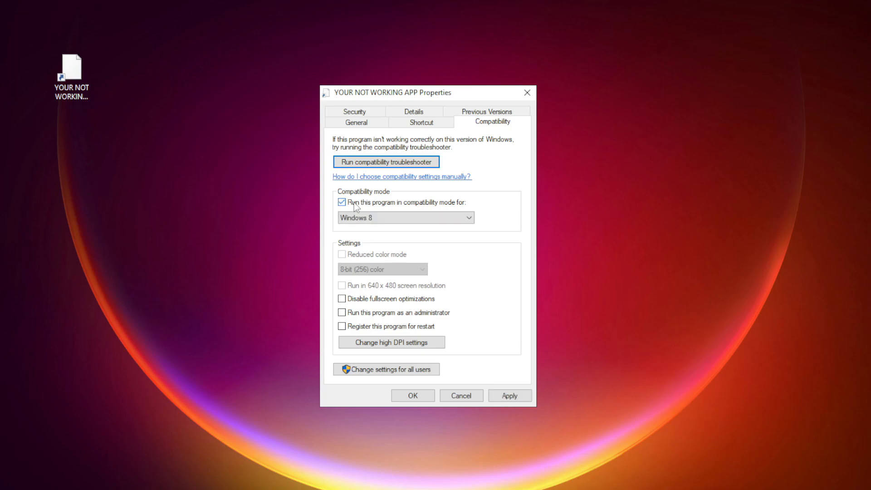
click(468, 217)
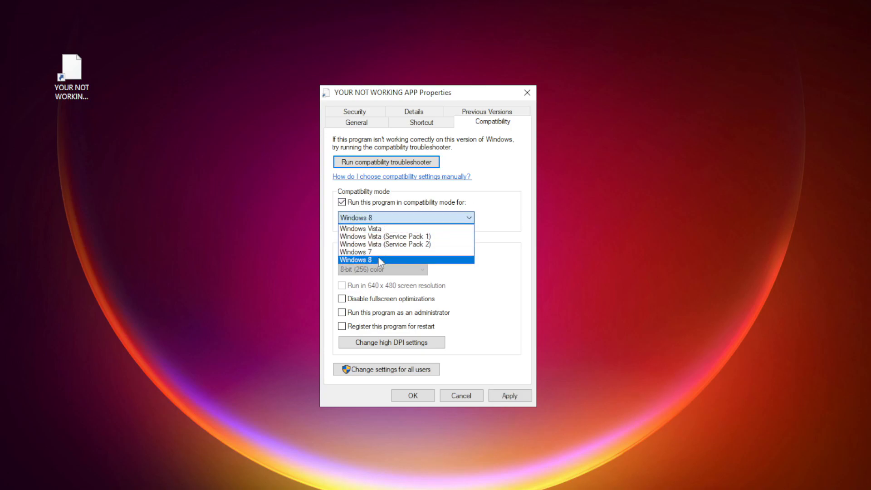
click(355, 259)
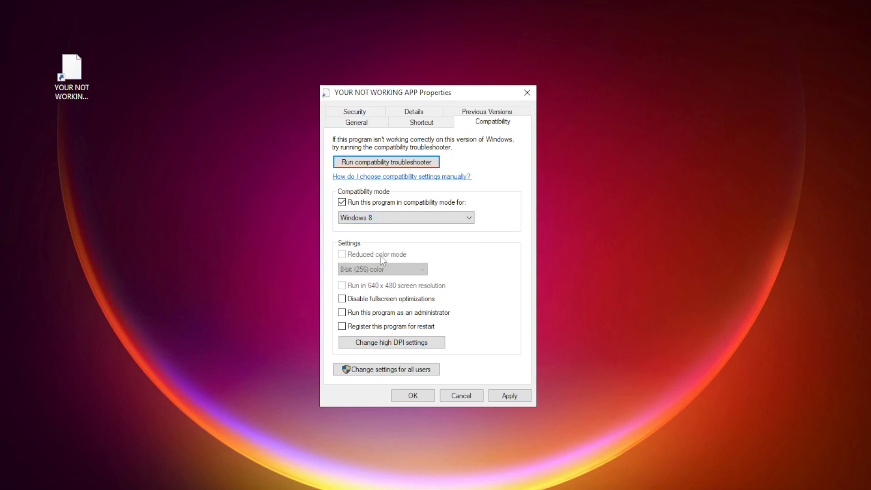
mouse_move(382, 305)
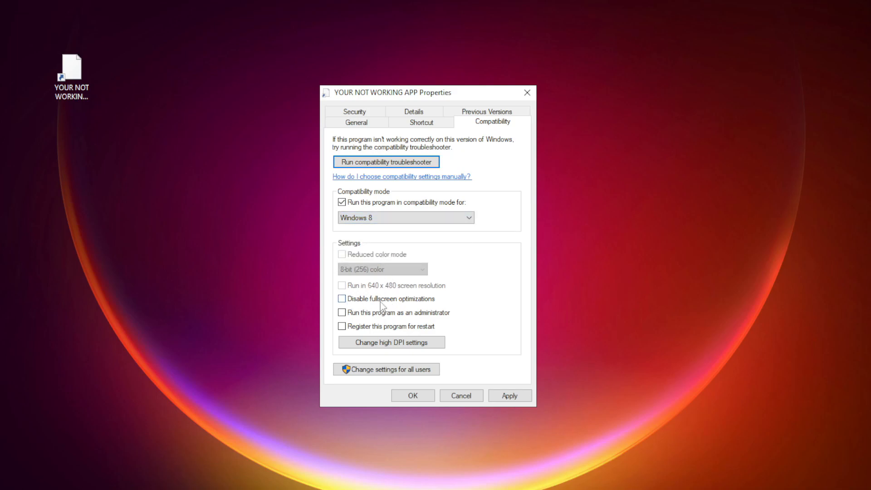
click(342, 298)
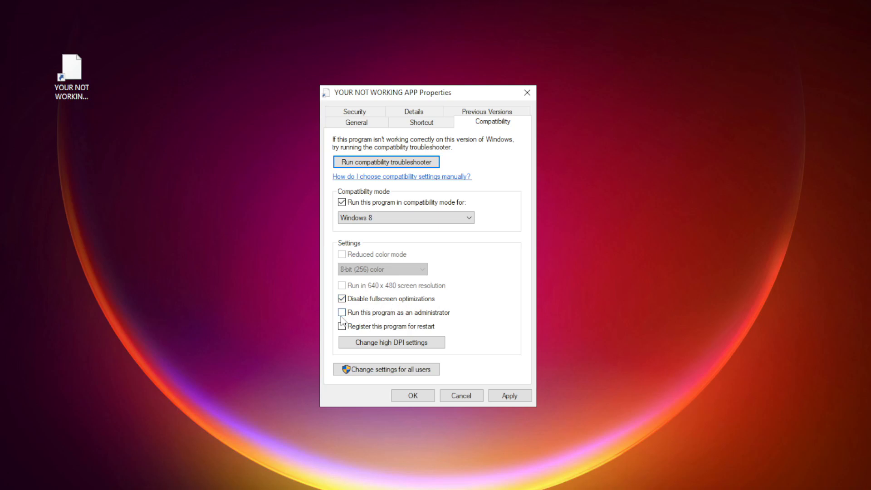
click(342, 312)
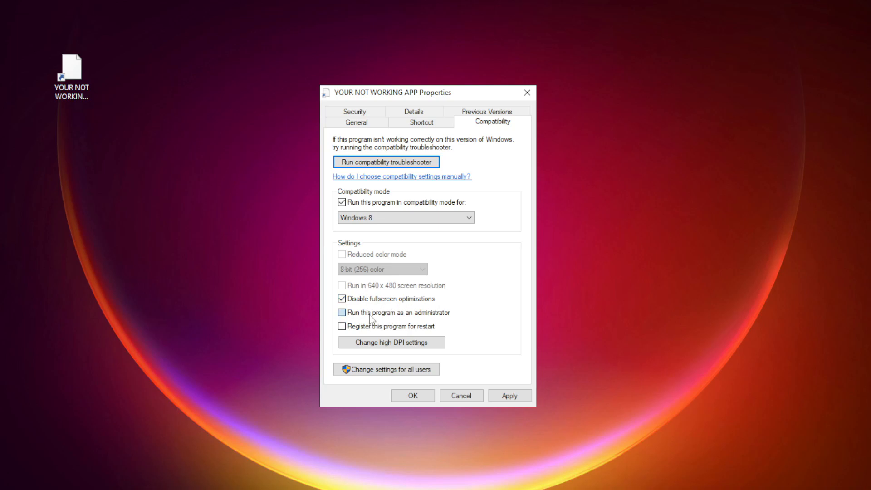
click(342, 312)
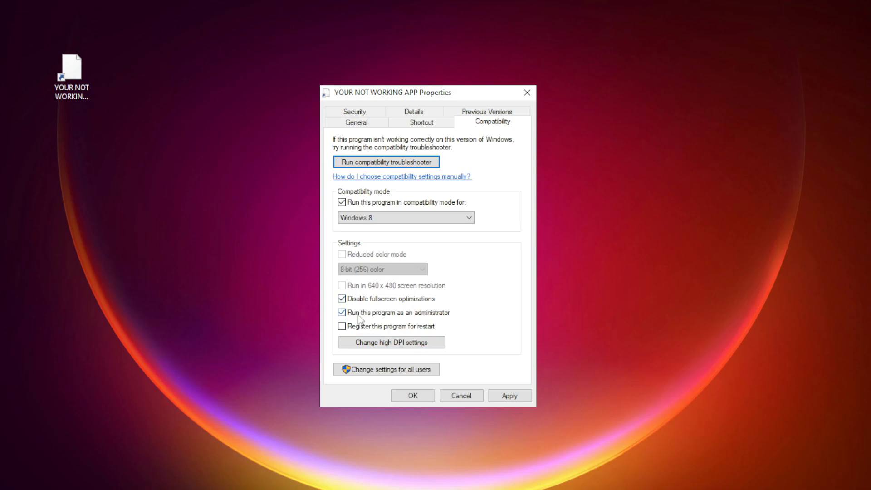
click(508, 395)
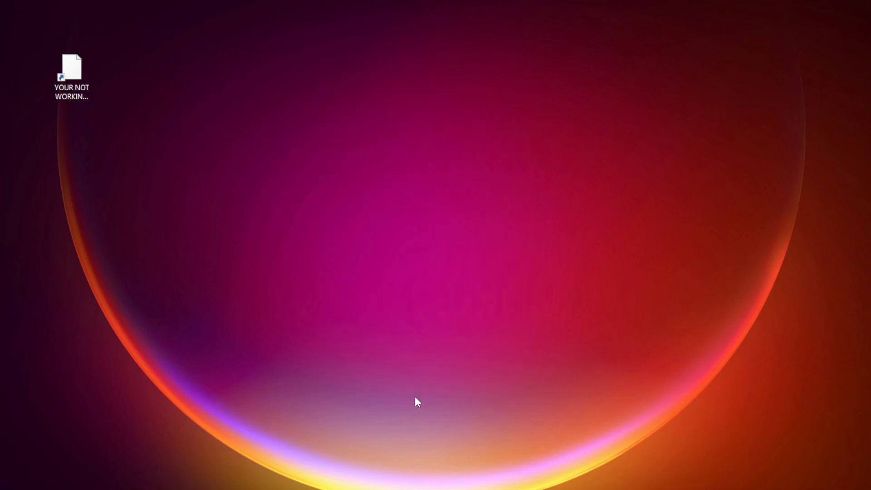
click(71, 75)
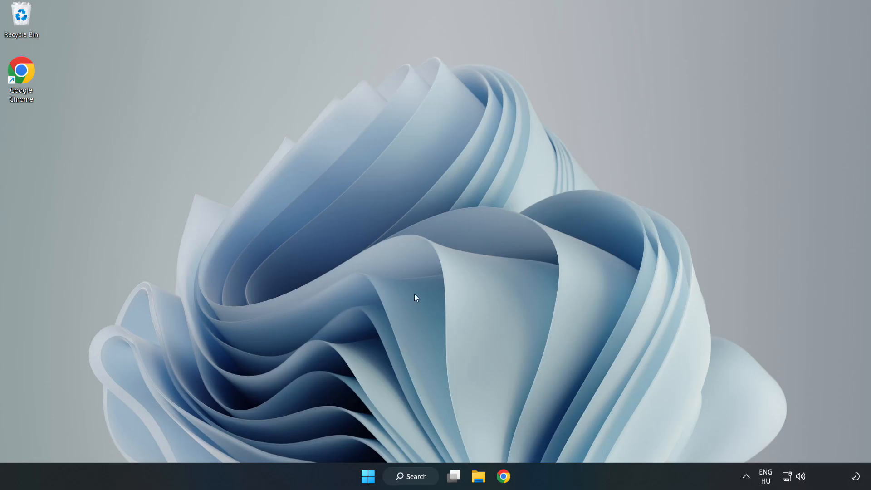
mouse_move(367, 476)
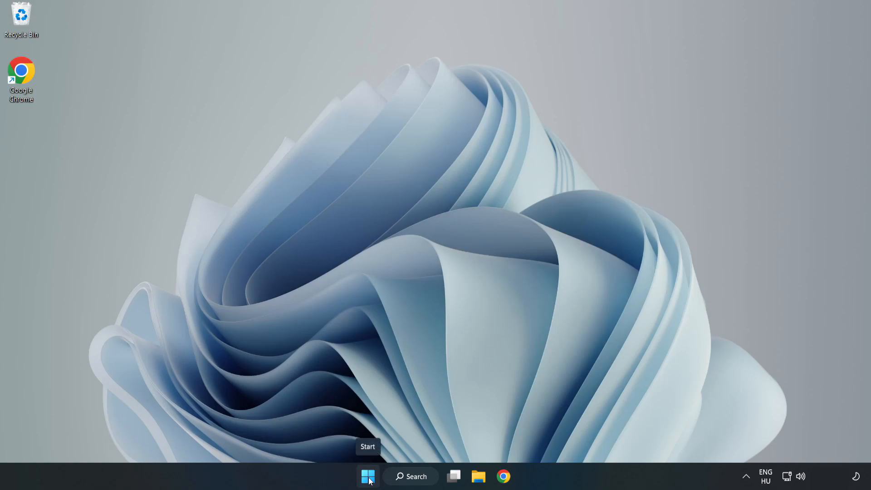
Launch Task Manager from the Start button's quick tools menu
right_click(367, 476)
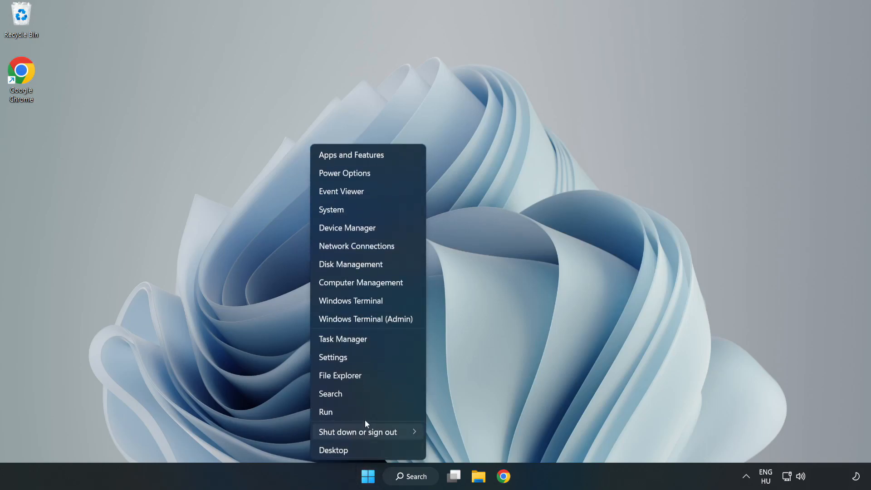
mouse_move(365, 338)
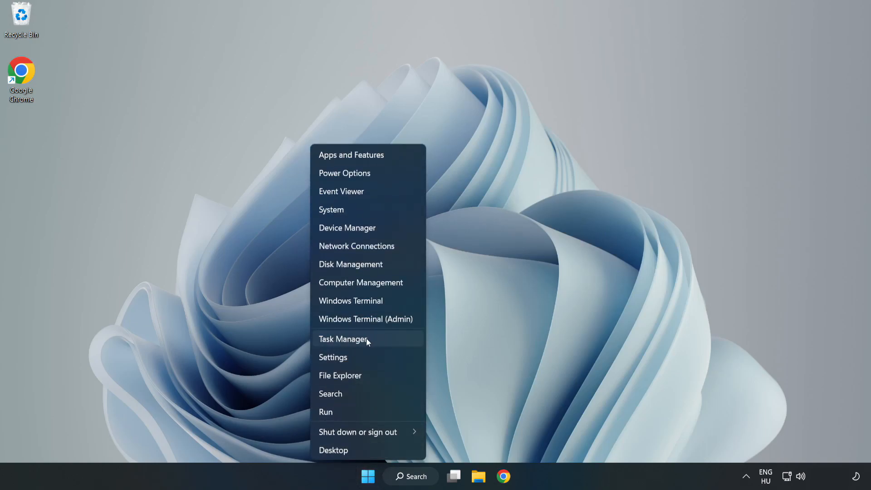
click(344, 338)
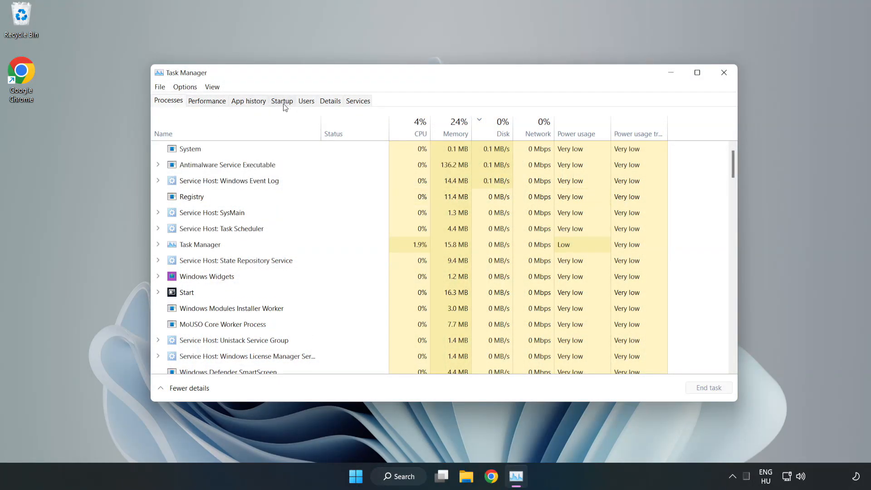
Disable Cortana, Microsoft Edge, Microsoft Teams and Phone Link at startup, then close Task Manager
click(281, 100)
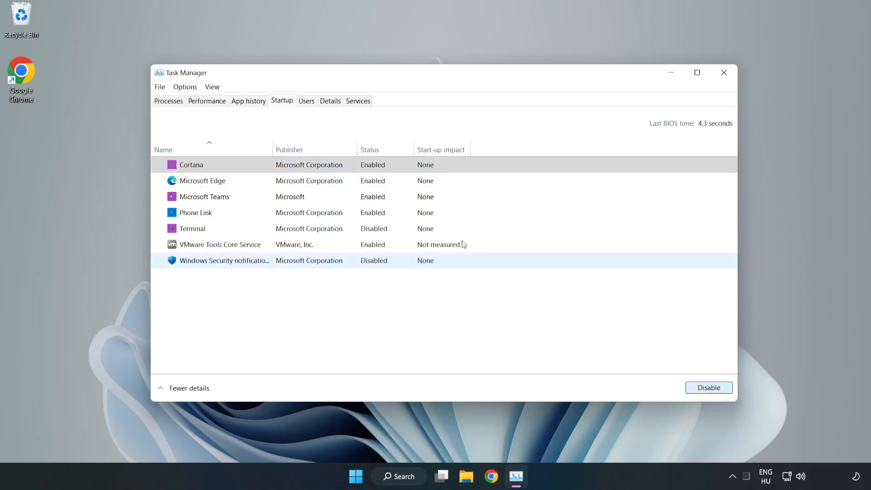
click(708, 387)
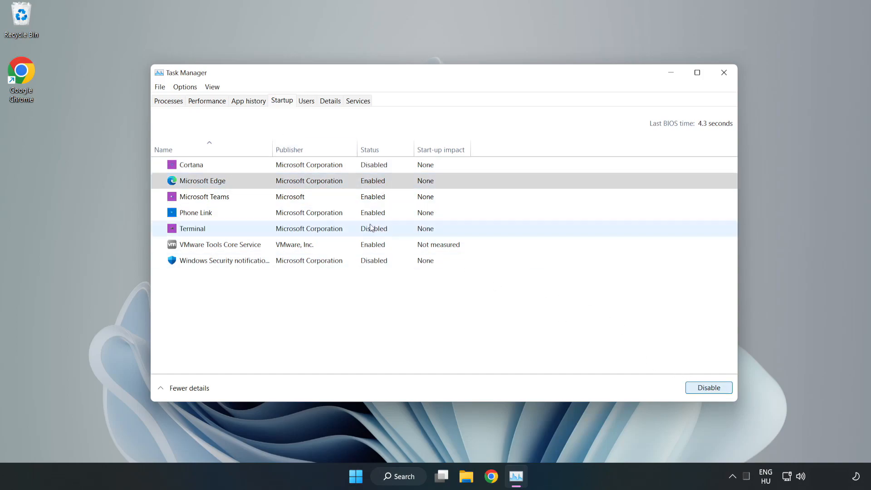
click(707, 388)
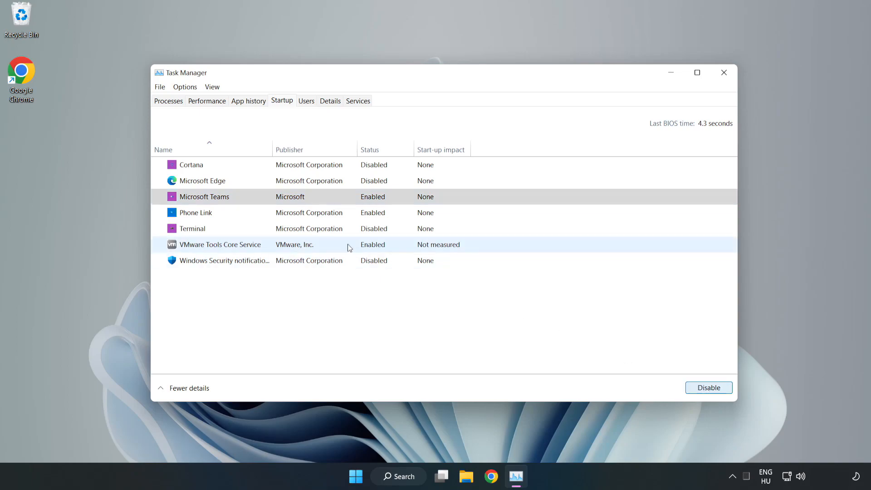
click(708, 387)
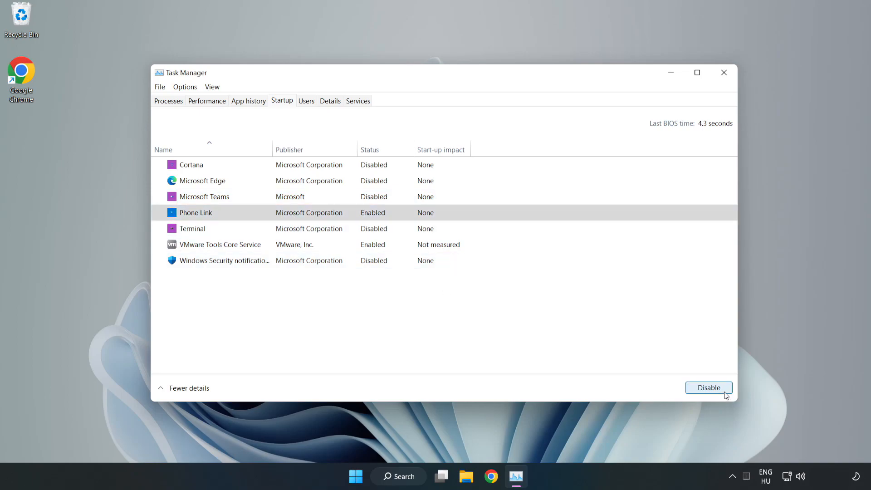
click(708, 387)
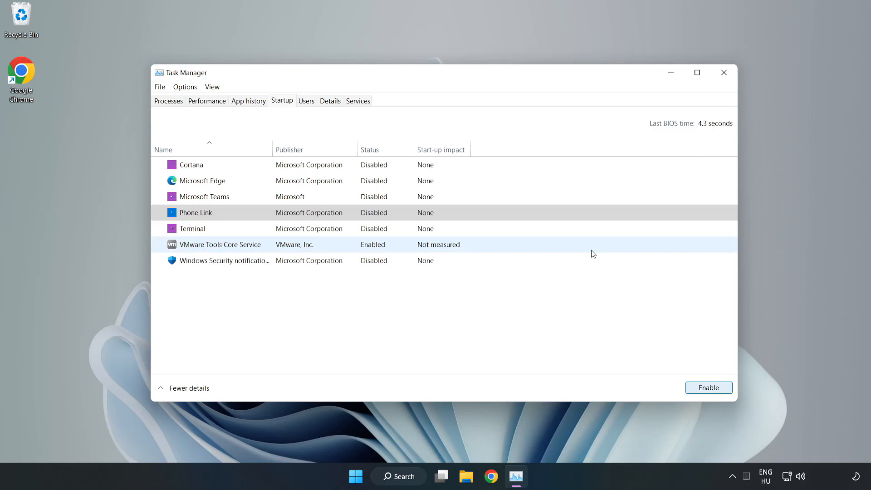
mouse_move(724, 72)
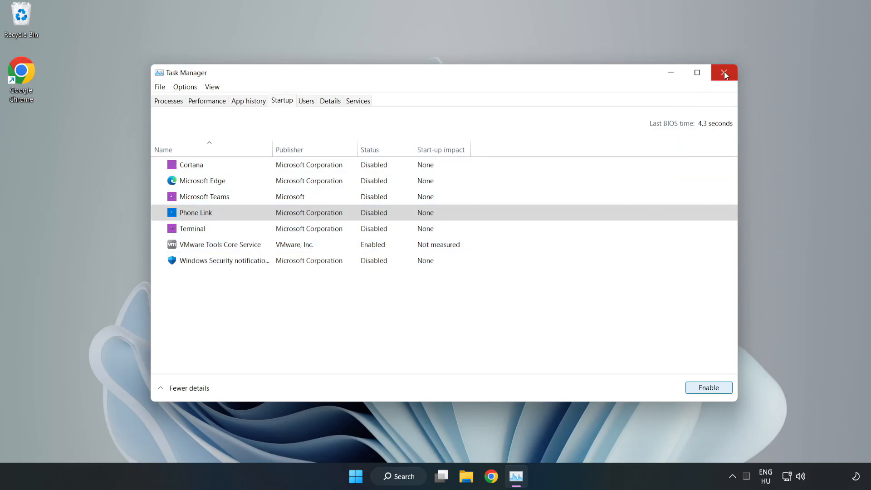
click(724, 73)
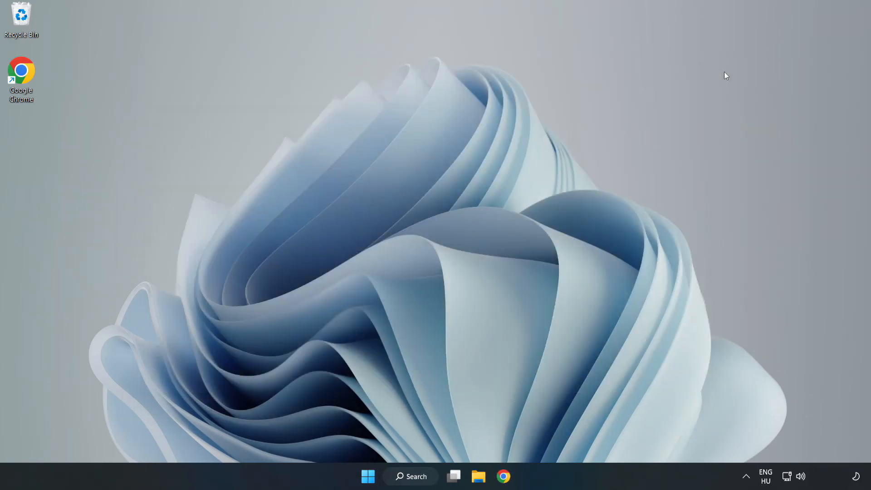
Search Windows for 'security' to bring up the Windows Security app
click(411, 476)
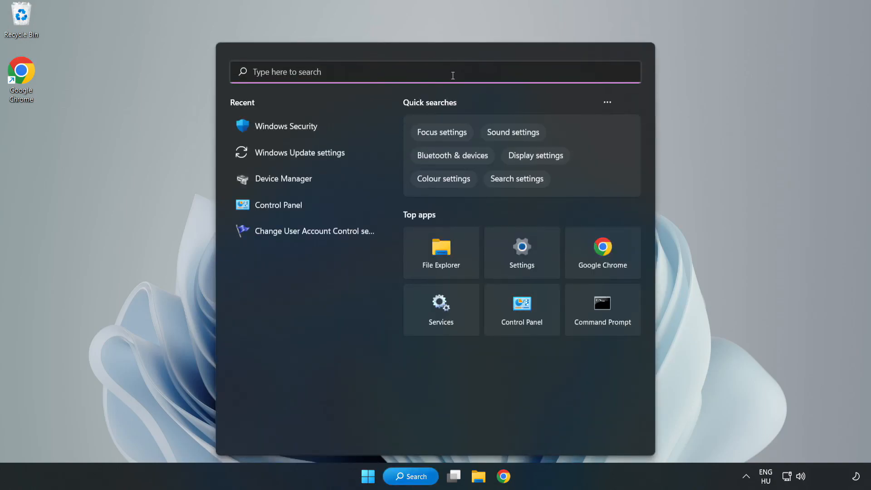
text(sec)
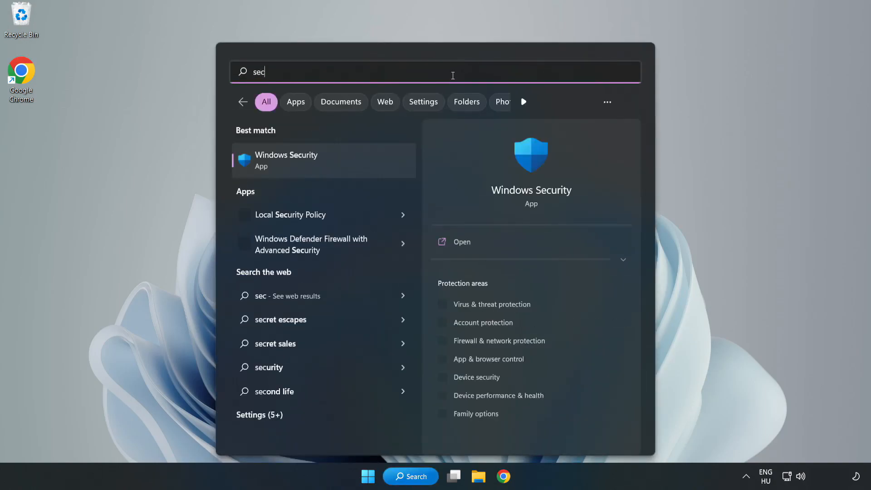
text(urity)
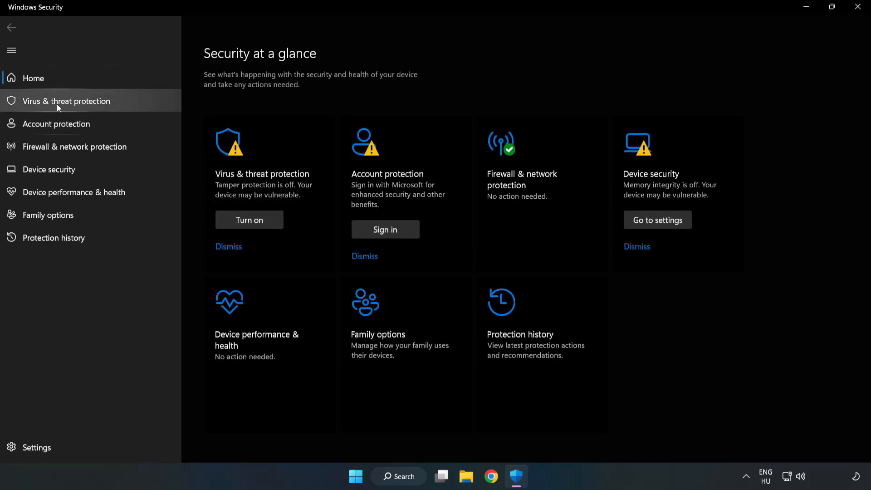
Reach the Microsoft Defender Exclusions page via Virus & threat protection settings, listing no exclusions
click(66, 101)
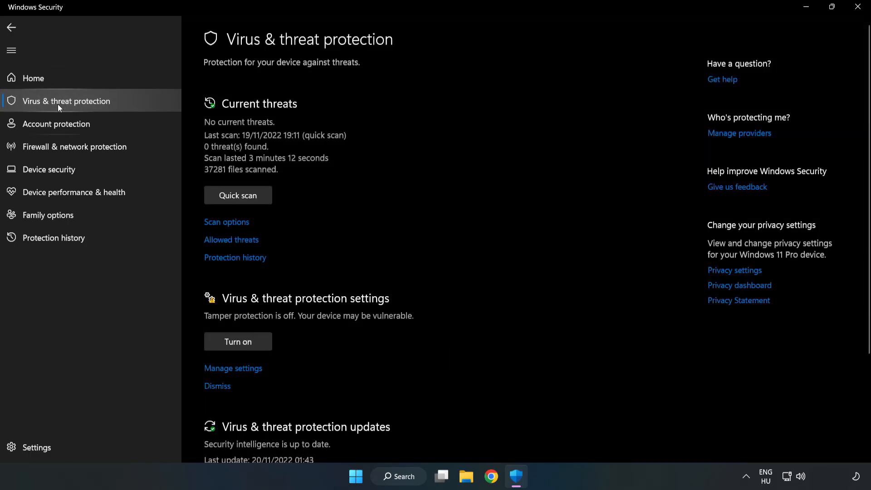
mouse_move(454, 179)
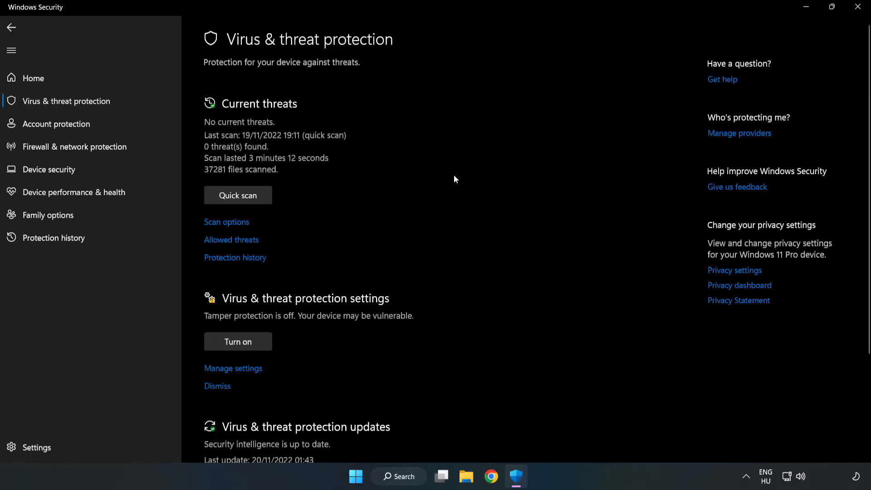
scroll(down, 3)
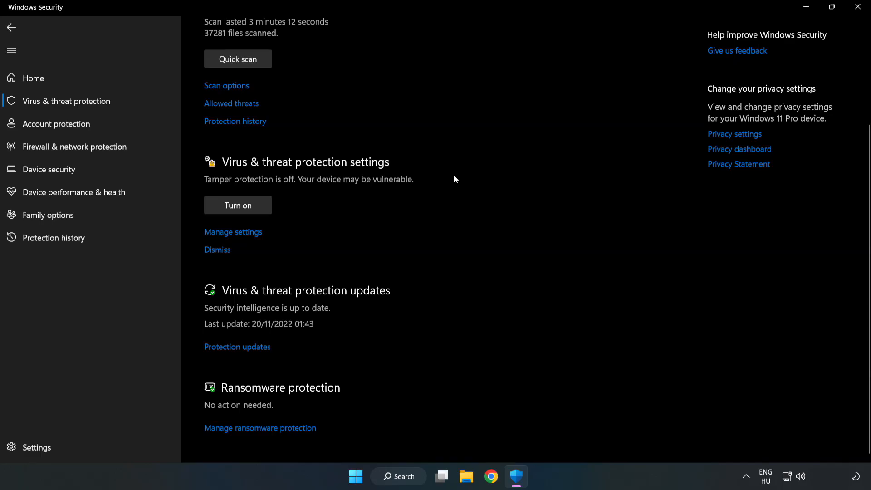
mouse_move(251, 226)
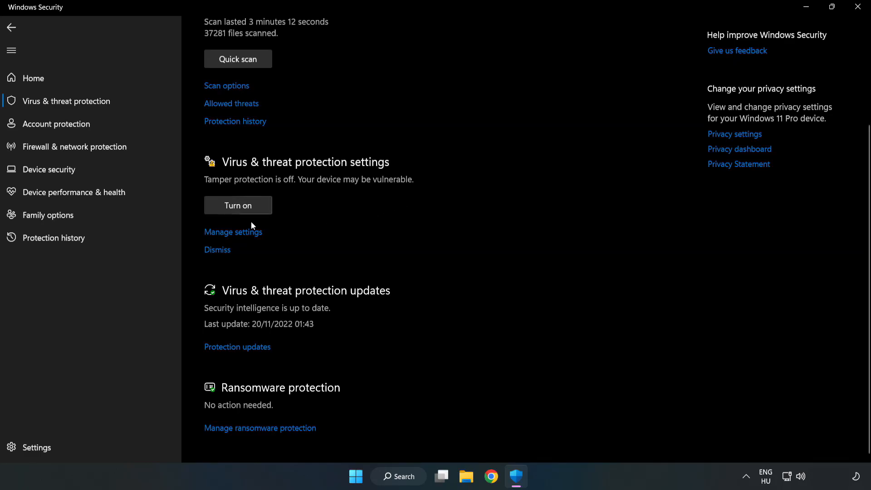
mouse_move(233, 235)
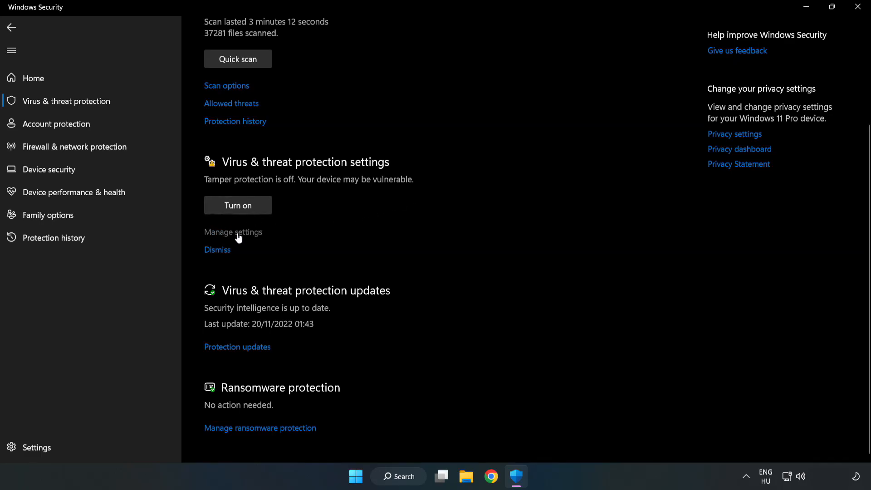
click(233, 231)
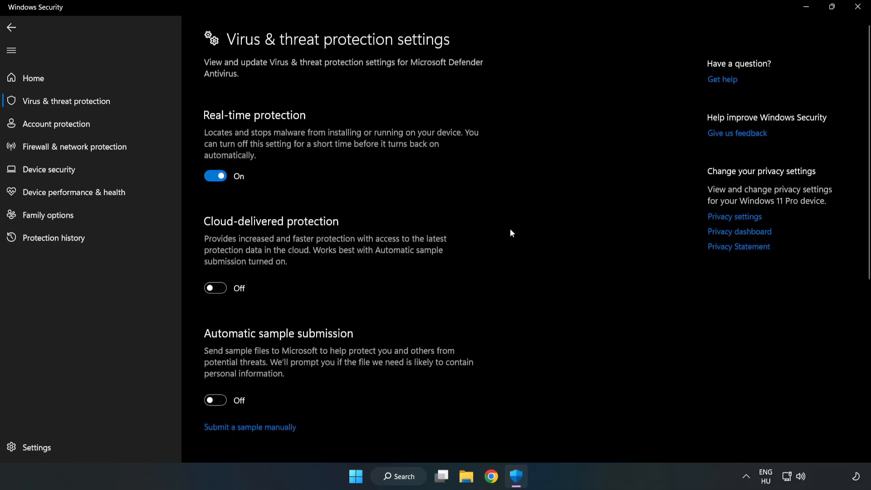
scroll(down, 3)
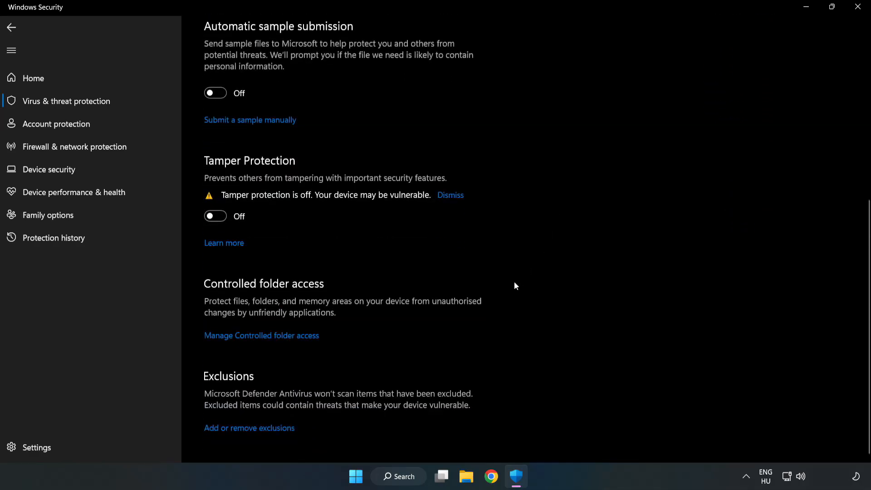
mouse_move(249, 428)
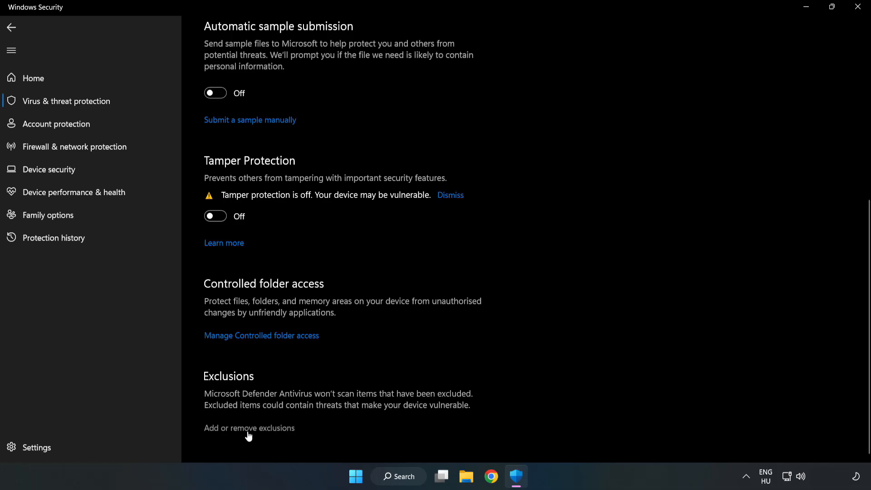
scroll(up, 3)
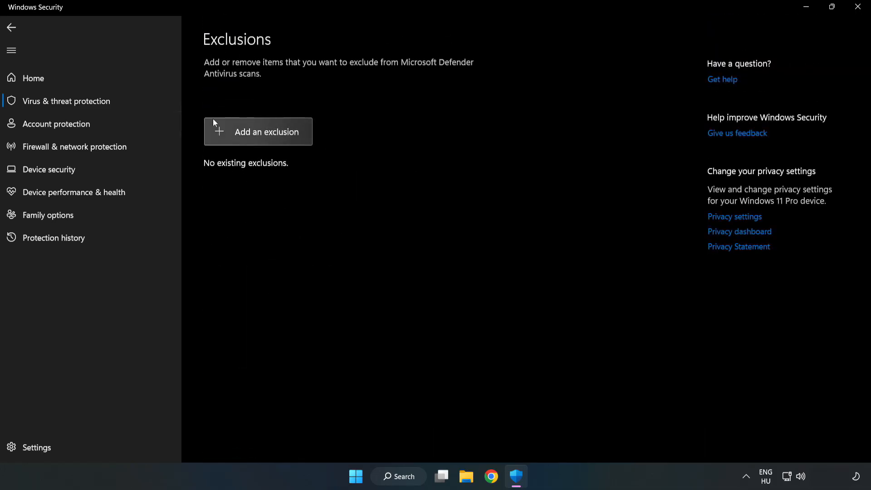
Show the Add an exclusion menu offering File, Folder, File type and Process
click(258, 131)
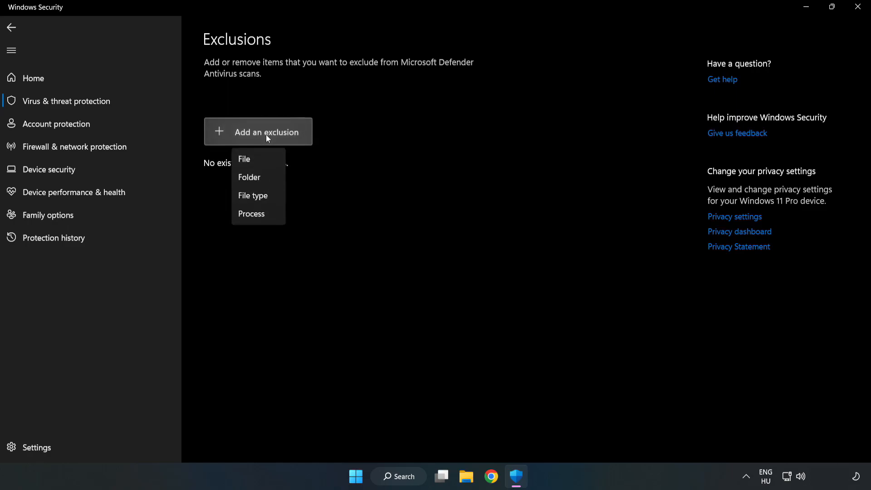
mouse_move(243, 159)
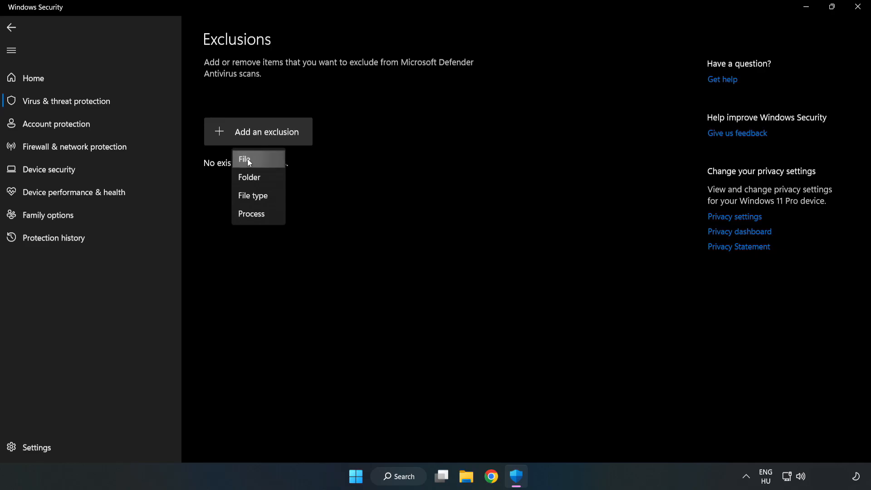
Add the NOT WORKING APP file from C:\Program Files (x86)\NOT WORKING APP as a chrome.exe file exclusion
click(245, 160)
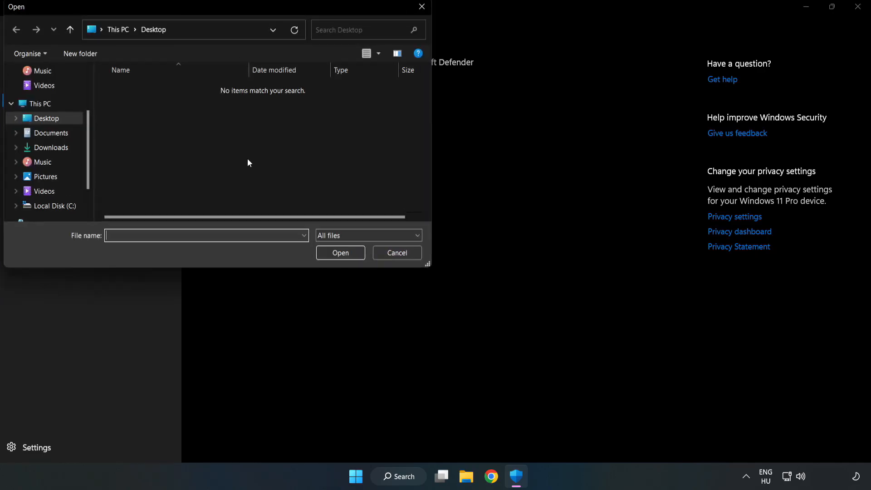
mouse_move(240, 133)
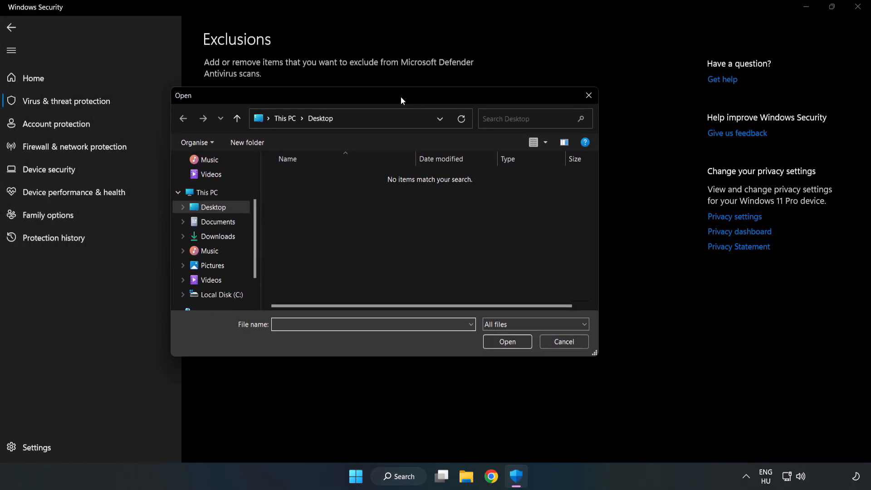
click(220, 294)
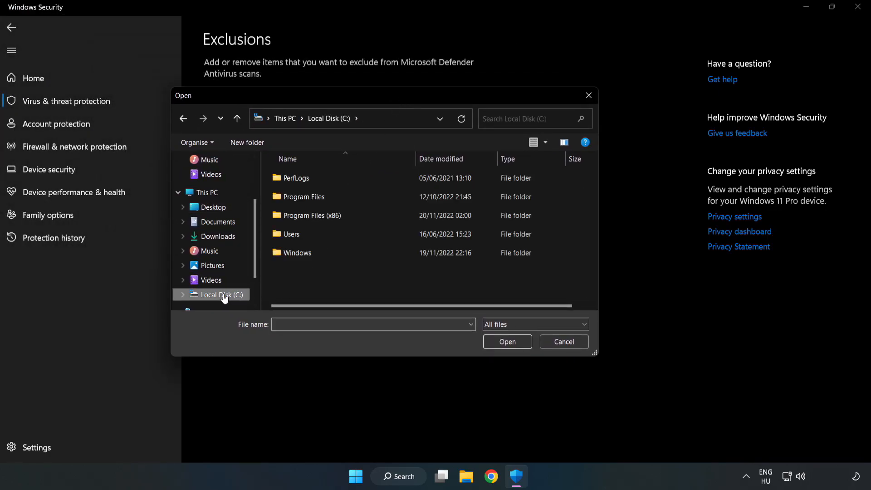
double_click(311, 216)
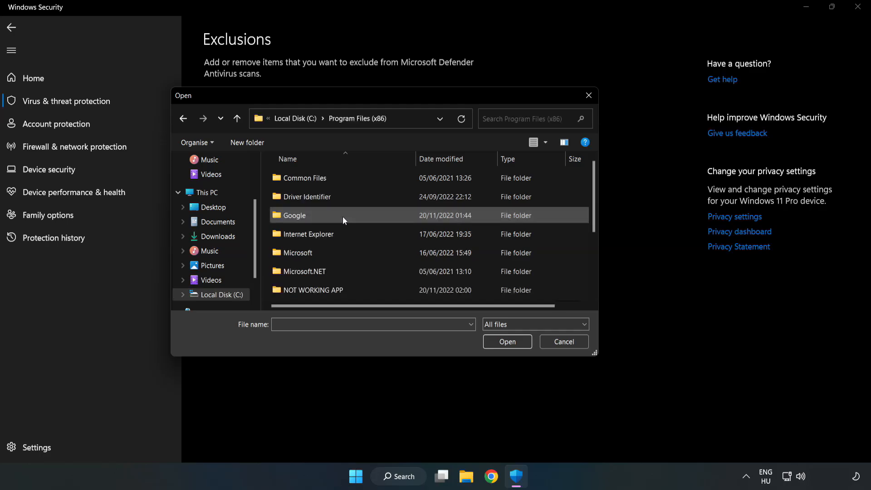
click(314, 290)
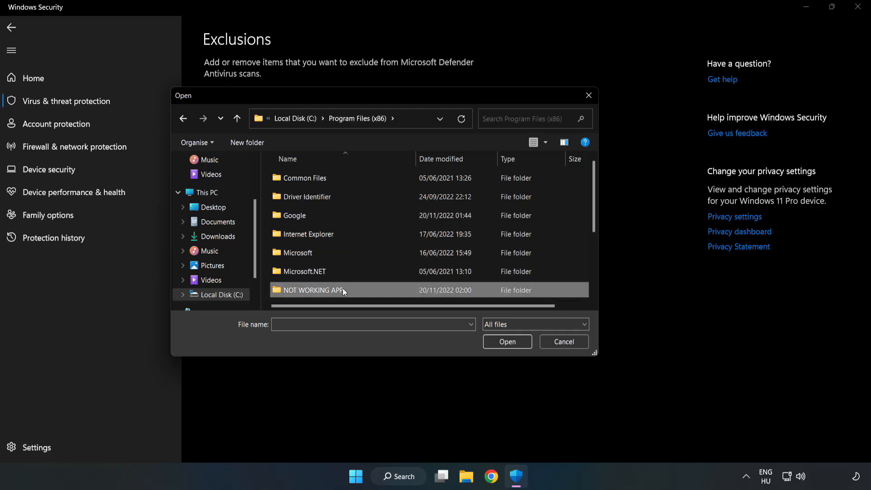
double_click(314, 290)
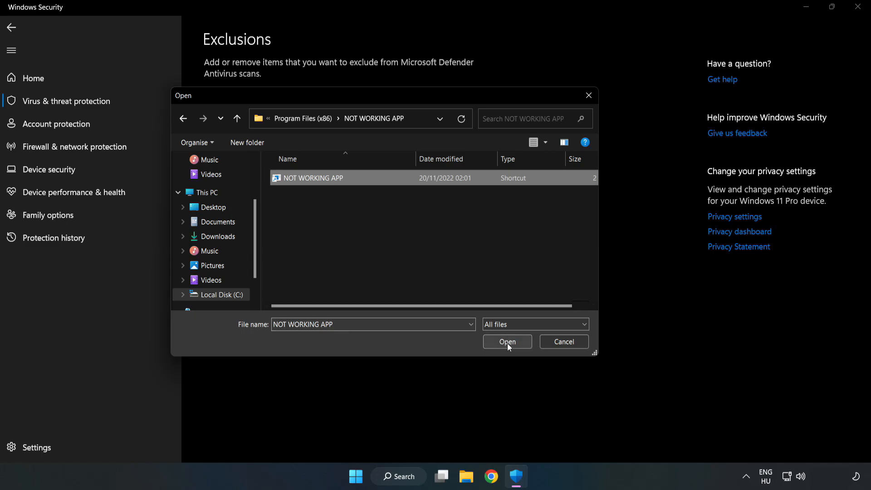
click(506, 341)
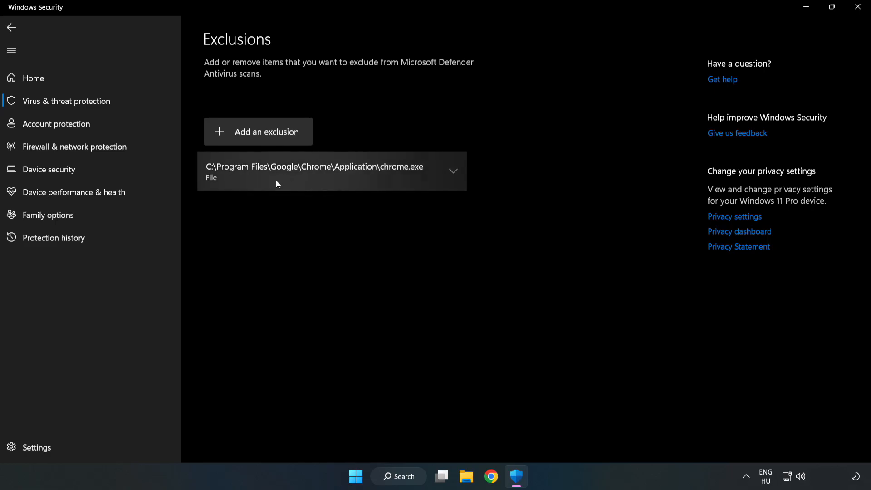
mouse_move(389, 247)
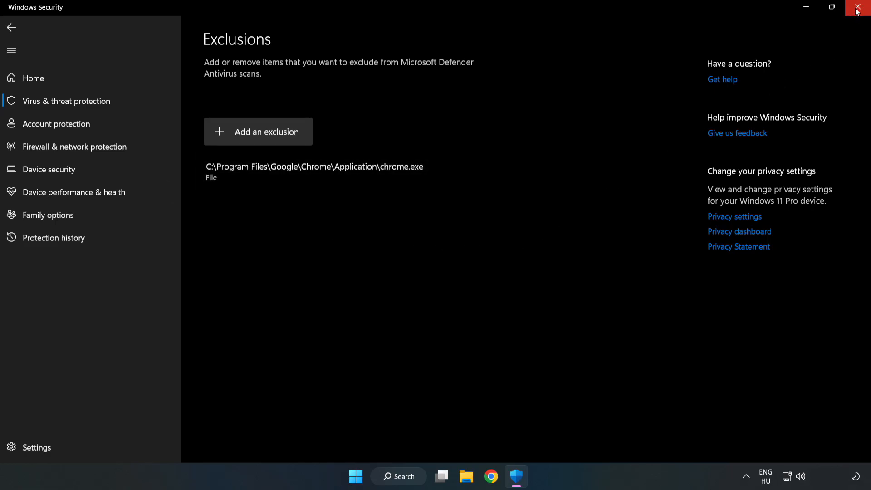
mouse_move(860, 10)
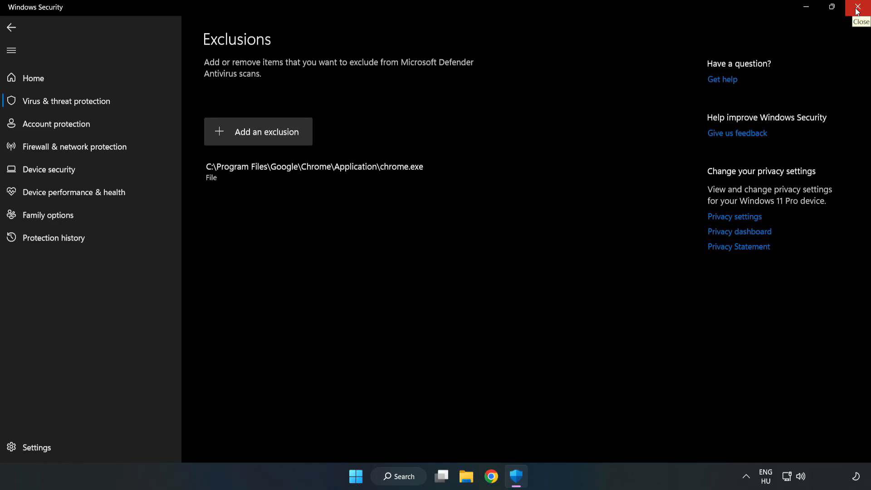
Close Windows Security and show the Start menu power options offering Restart
click(857, 7)
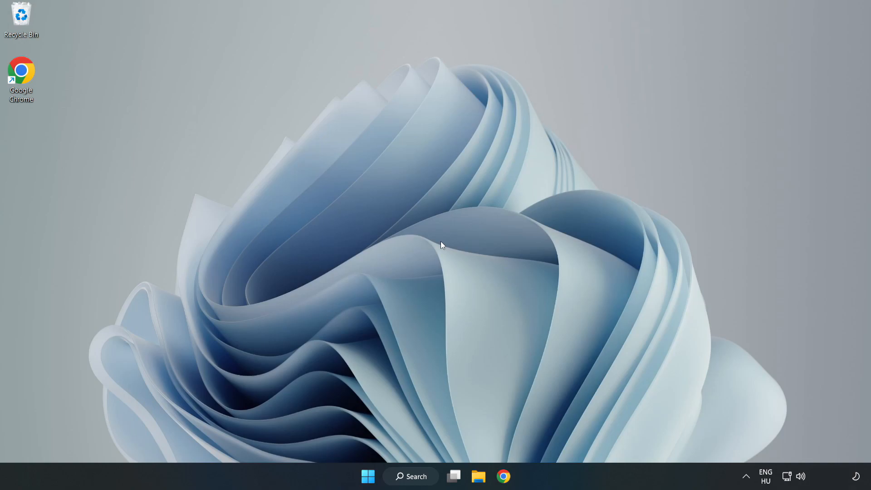
mouse_move(368, 476)
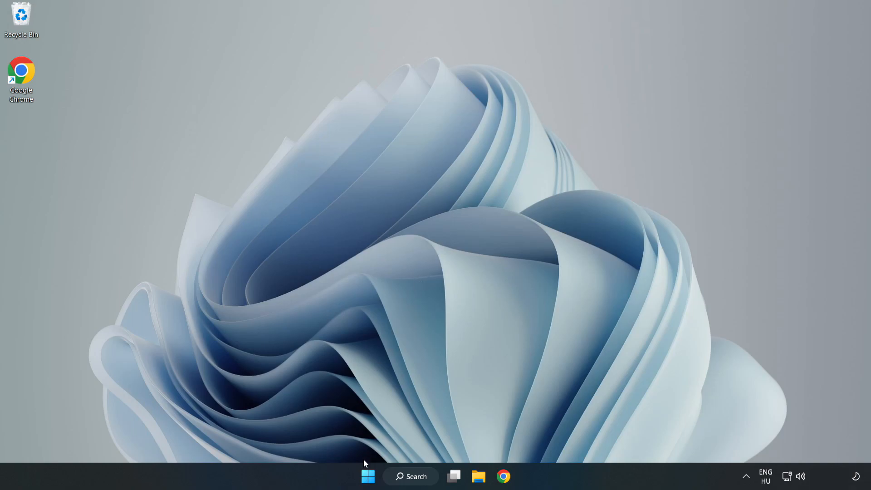
click(367, 476)
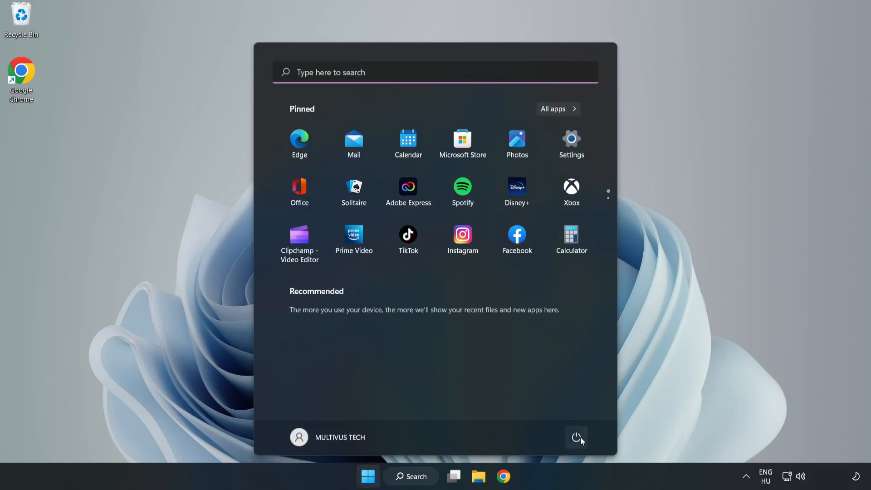
click(577, 438)
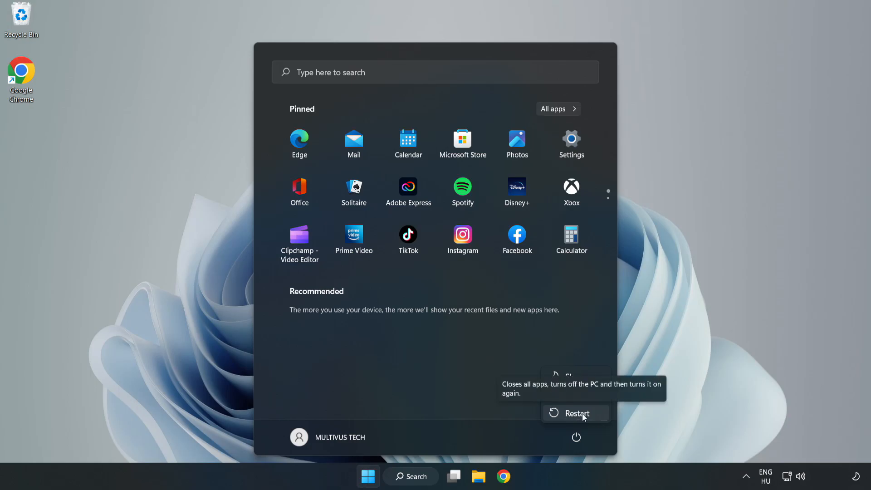